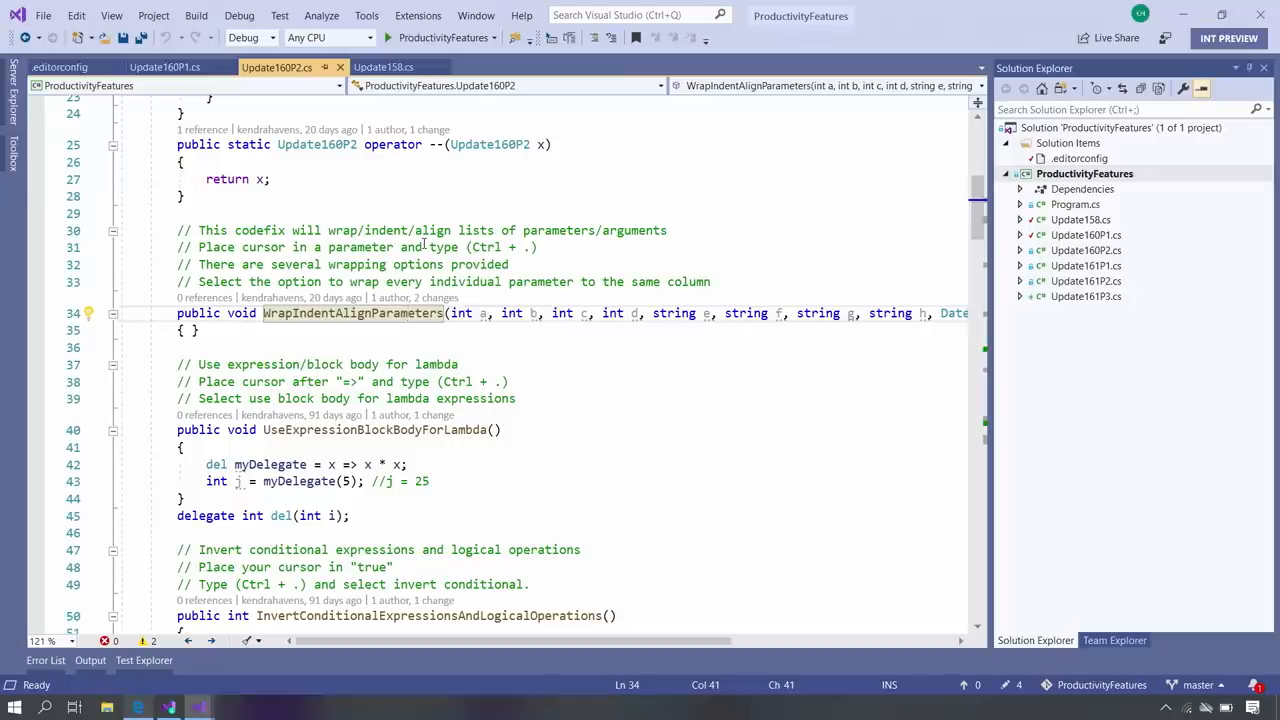
{"action": "mouse_move", "coordinate": [16, 36]}
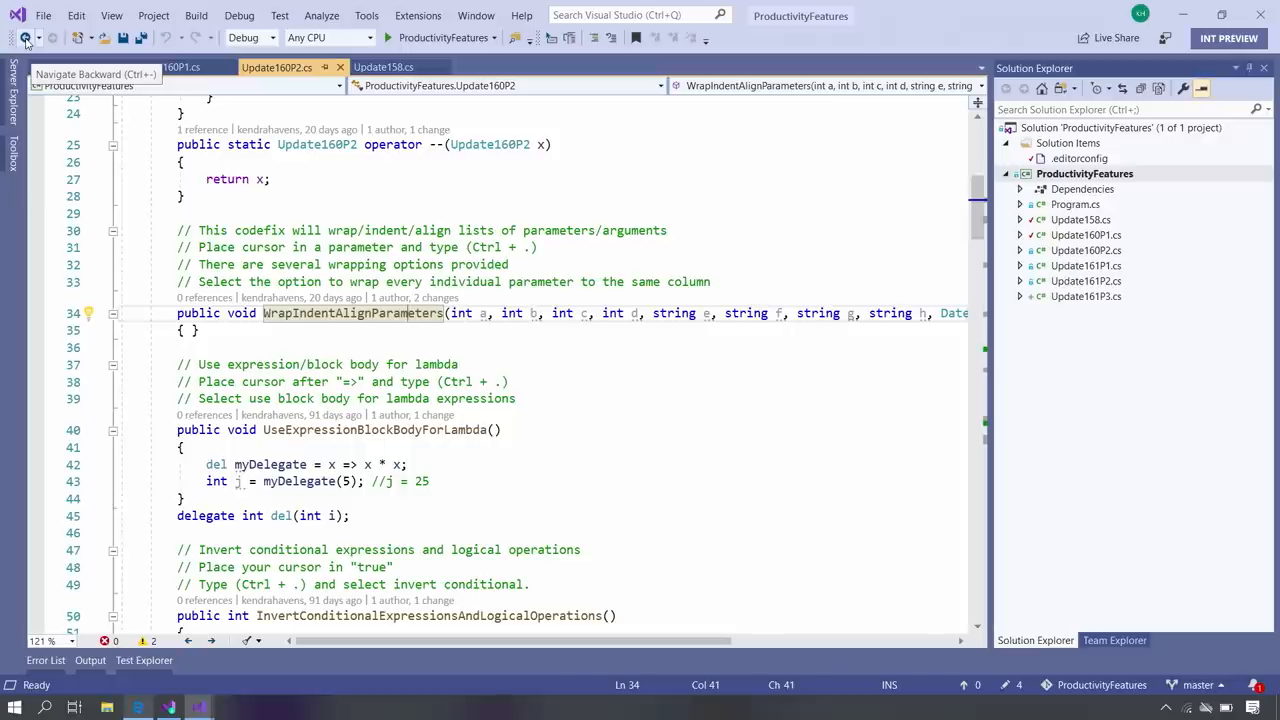